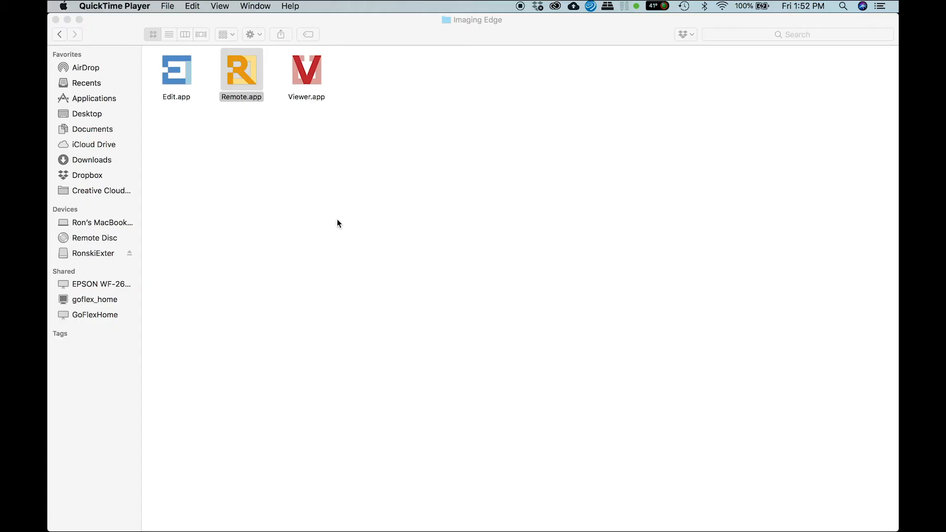
Launch Remote.app from the Imaging Edge folder and dismiss the 'Camera is not connected' alert.
{"action": "double_click", "coordinate": [242, 66]}
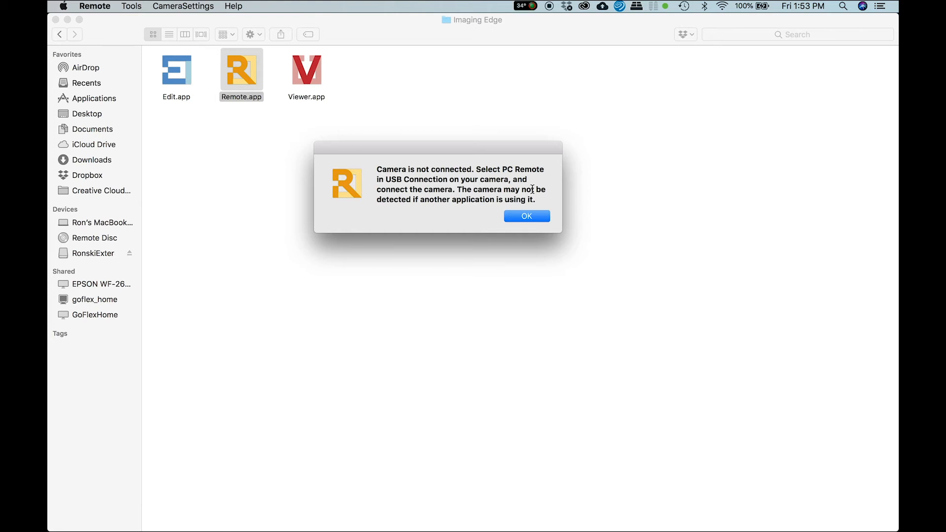
{"action": "left_click", "coordinate": [526, 216]}
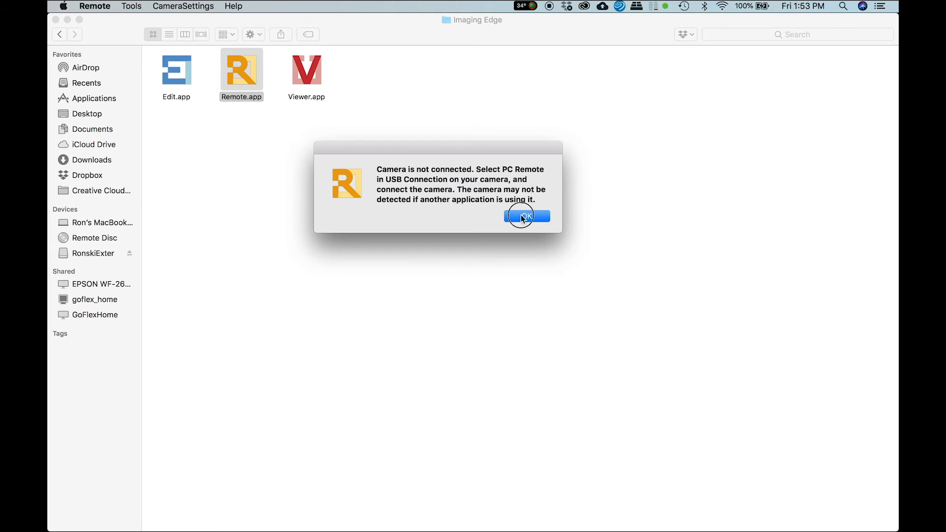
{"action": "left_click", "coordinate": [525, 216]}
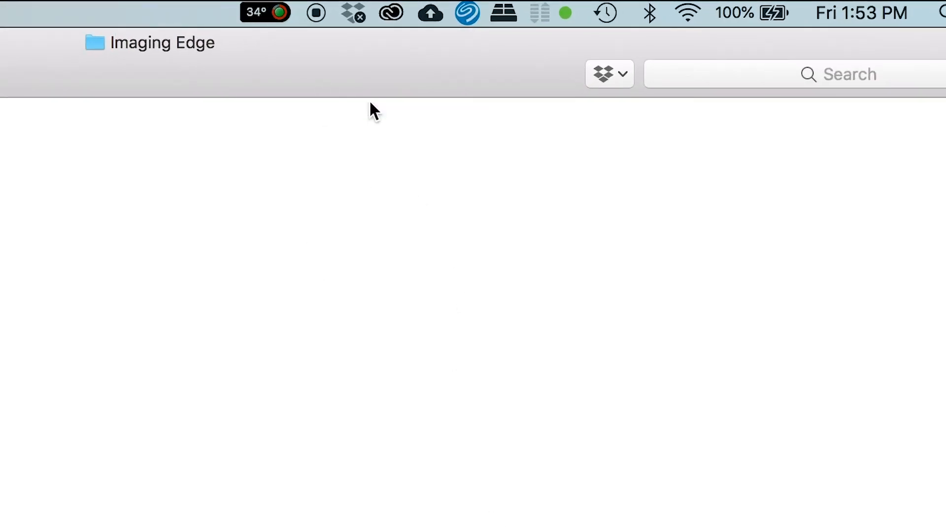
{"action": "mouse_move", "coordinate": [359, 30]}
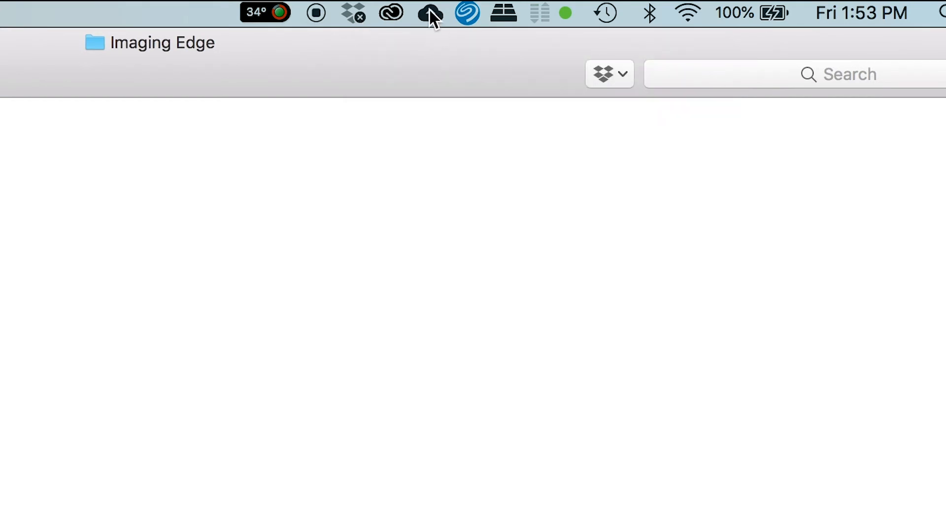
{"action": "mouse_move", "coordinate": [384, 217]}
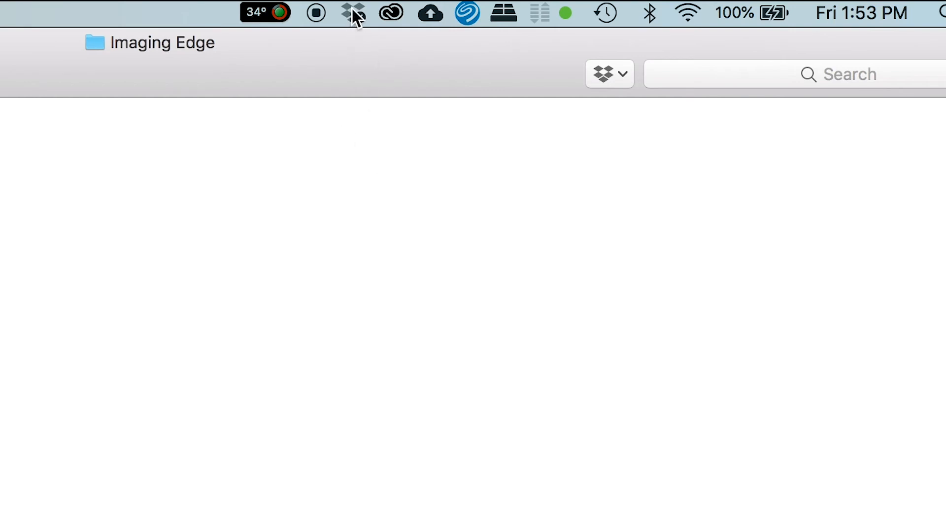
Quit Dropbox from its menu-bar panel's gear menu.
{"action": "left_click", "coordinate": [352, 12]}
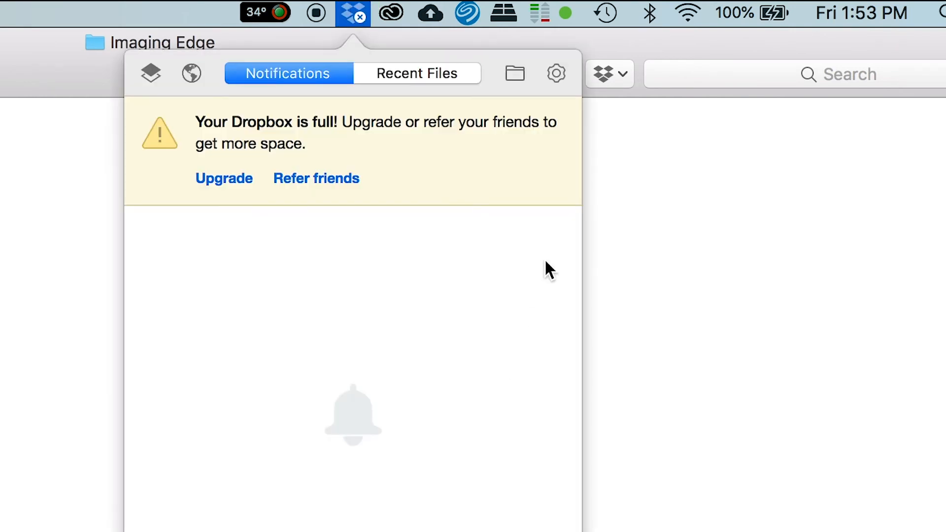
{"action": "left_click", "coordinate": [610, 73]}
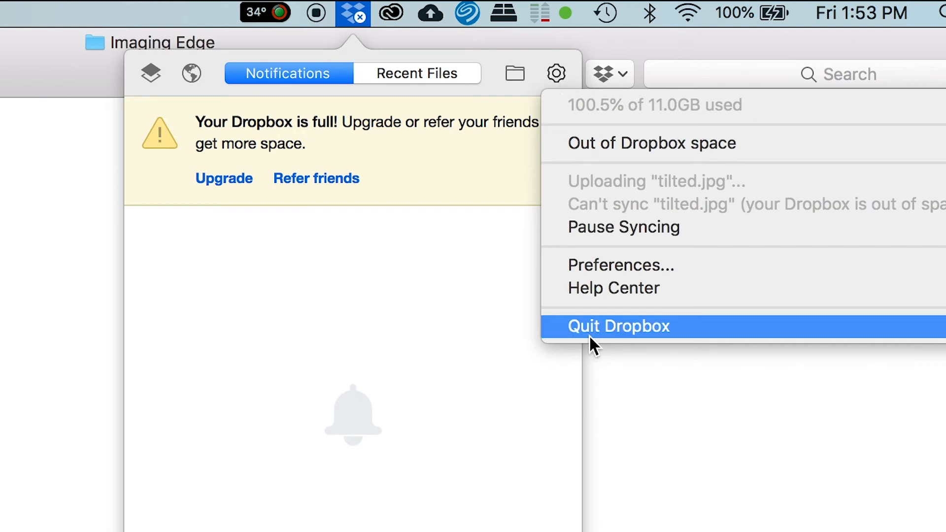
{"action": "mouse_move", "coordinate": [621, 343]}
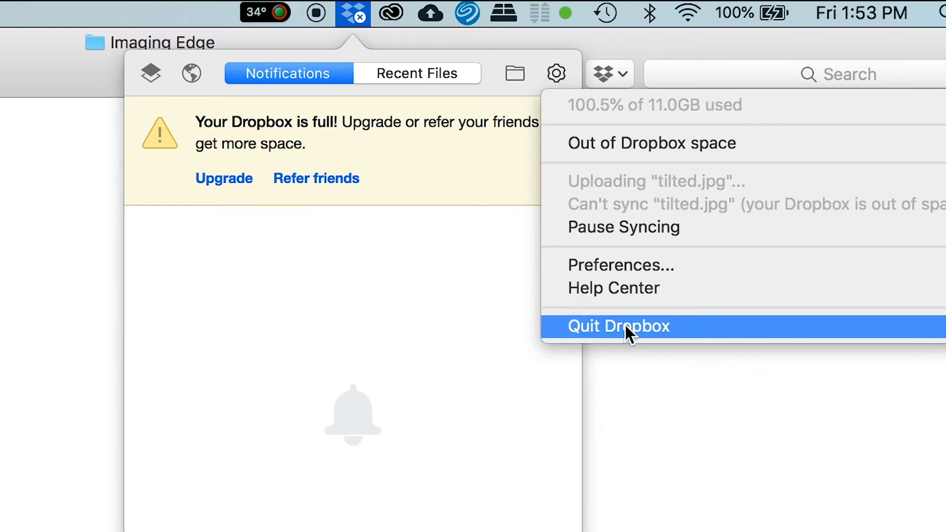
{"action": "left_click", "coordinate": [618, 326]}
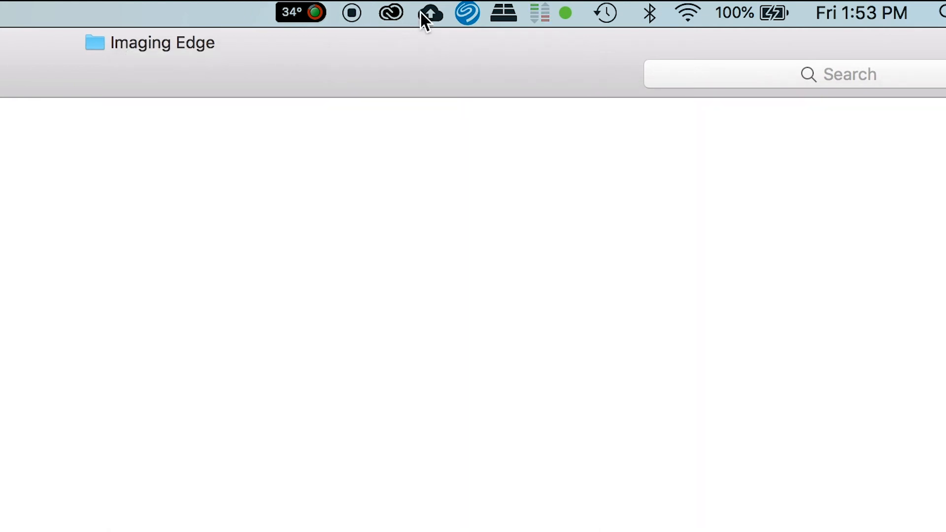
Quit Backup and Sync from its menu-bar panel, then relaunch Remote.app to connect the ILCE-7S.
{"action": "left_click", "coordinate": [430, 13]}
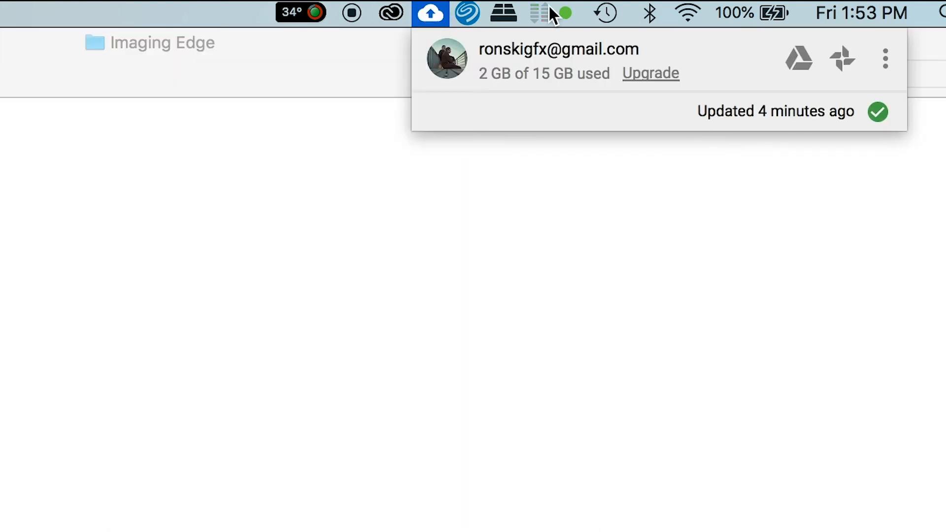
{"action": "mouse_move", "coordinate": [890, 84]}
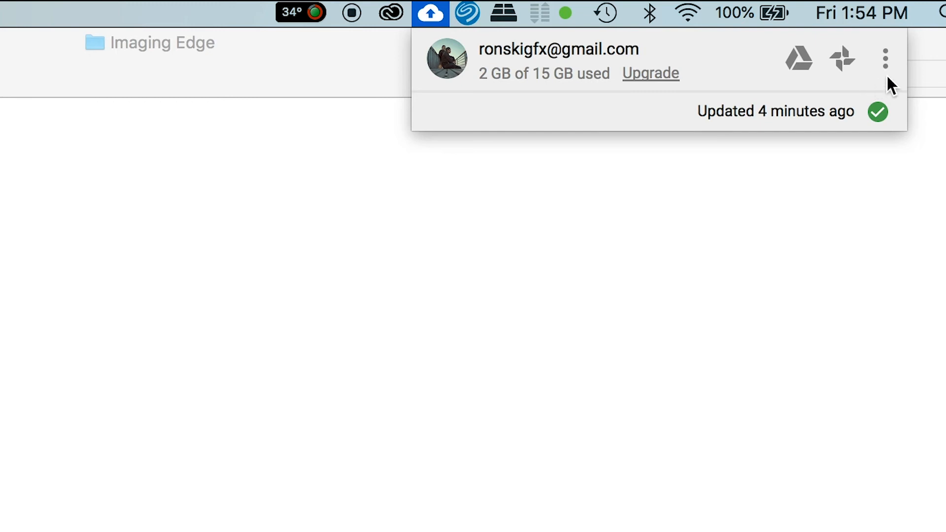
{"action": "mouse_move", "coordinate": [886, 70]}
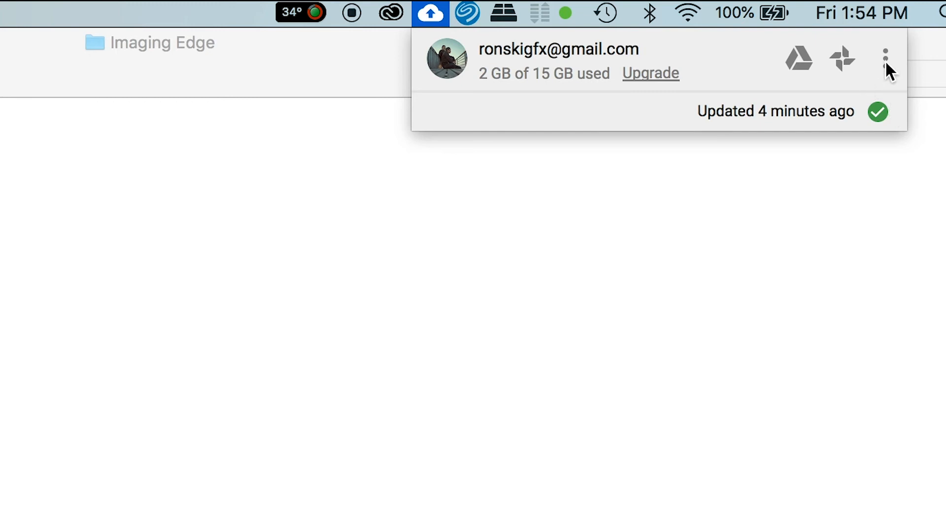
{"action": "left_click", "coordinate": [884, 59]}
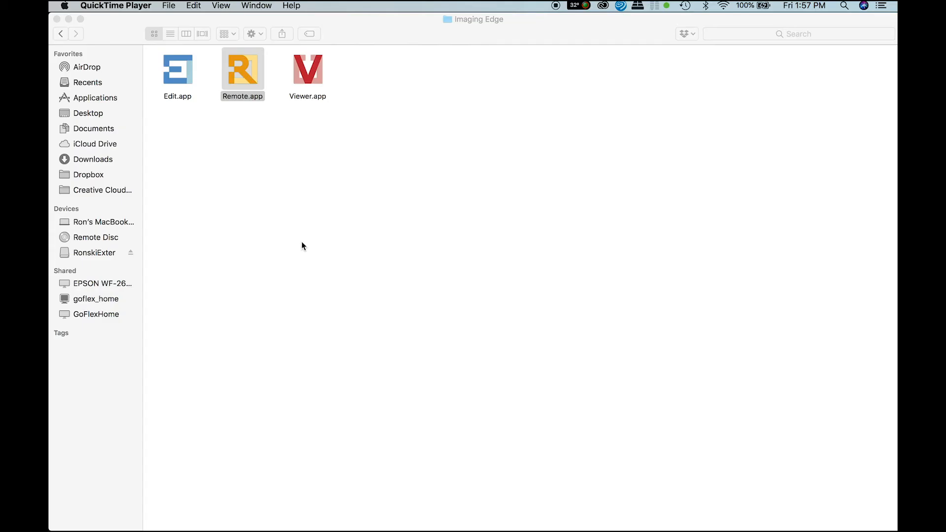
{"action": "double_click", "coordinate": [307, 66]}
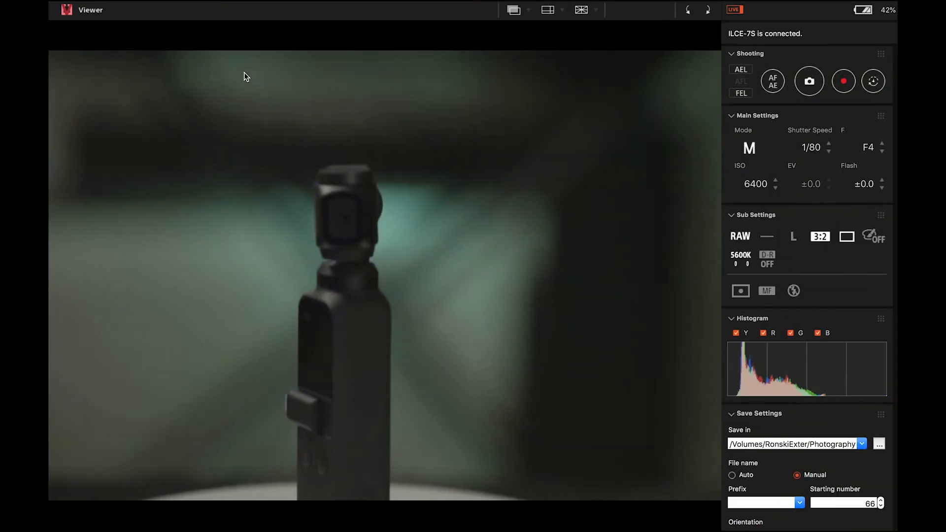